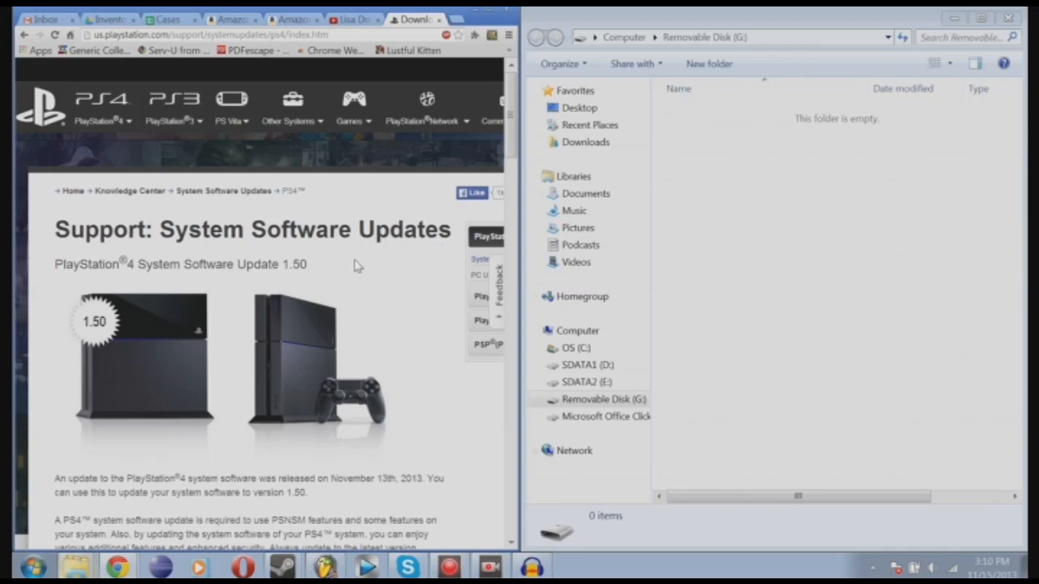
mouse_move(313, 193)
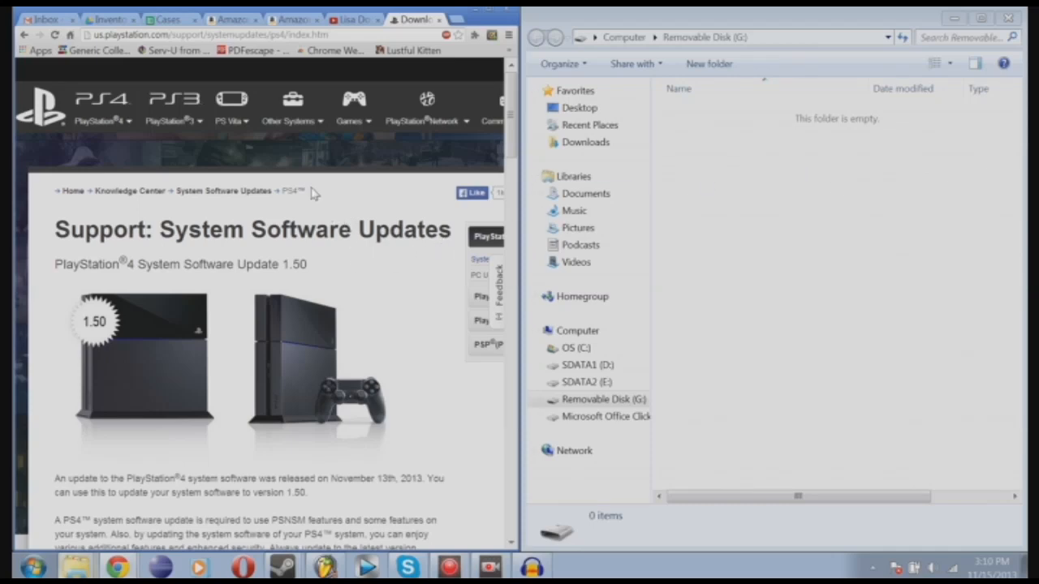
mouse_move(312, 218)
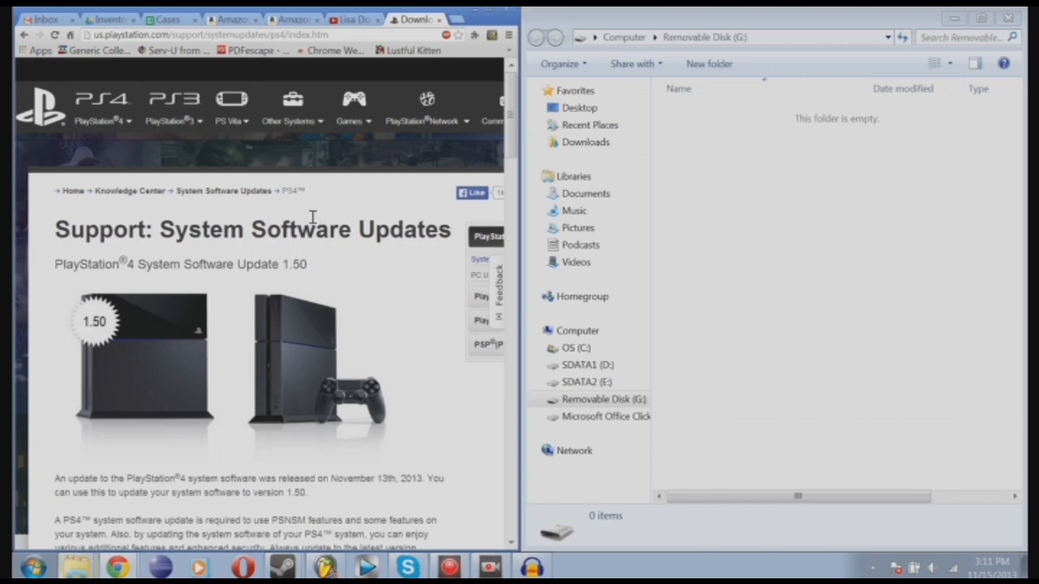
mouse_move(328, 208)
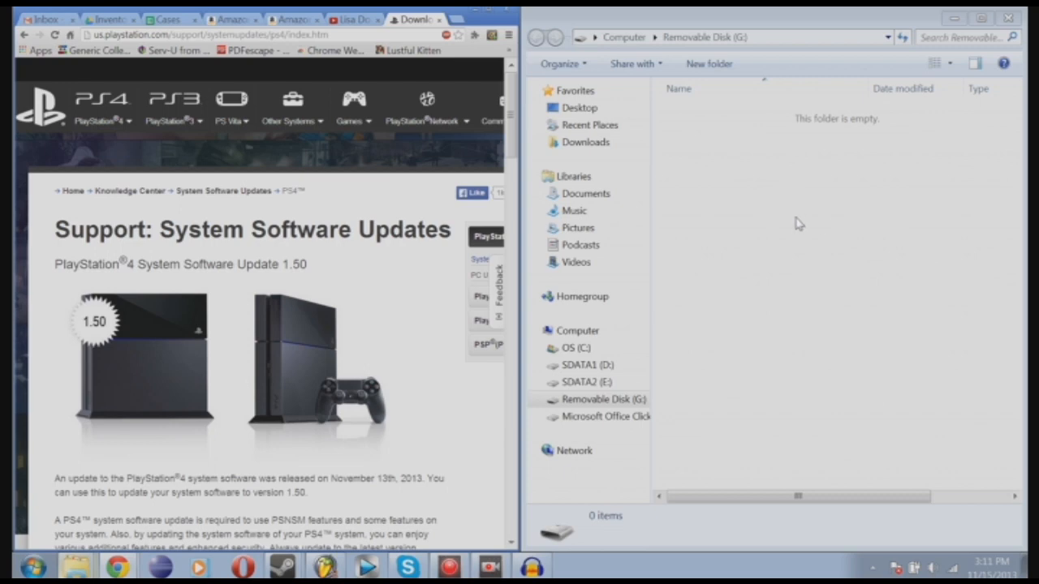
mouse_move(753, 225)
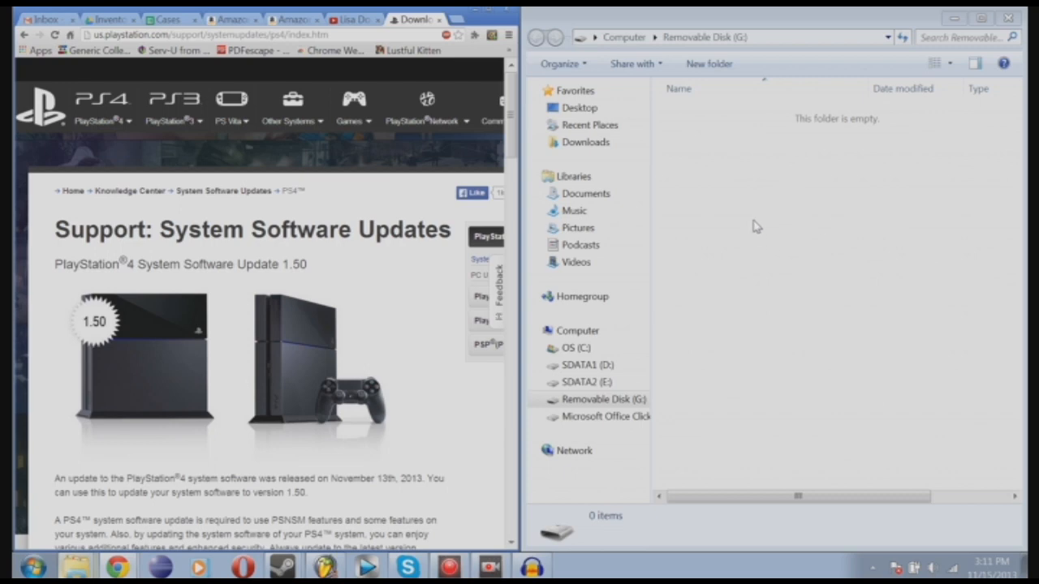
mouse_move(757, 204)
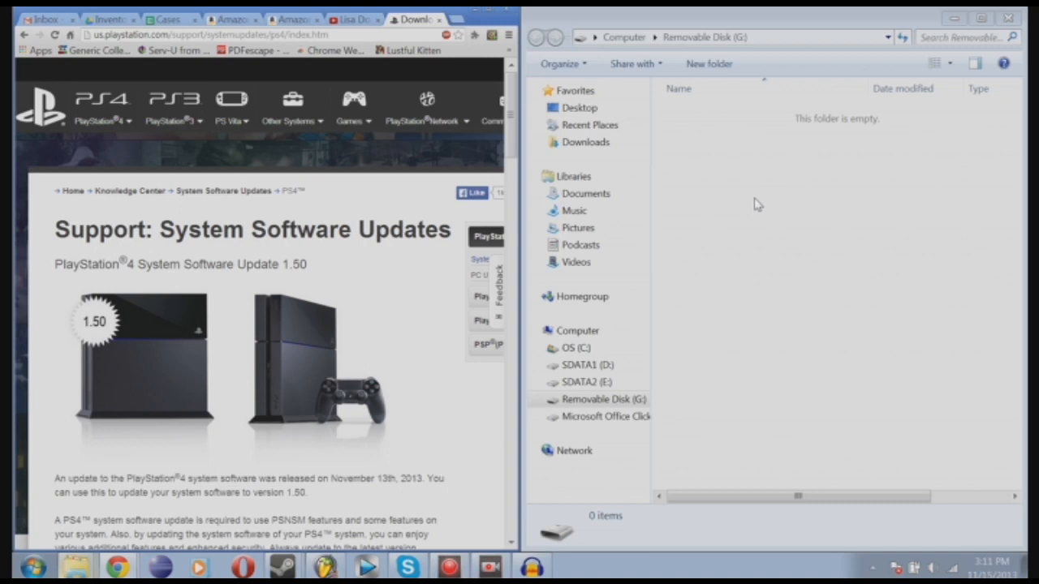
mouse_move(682, 170)
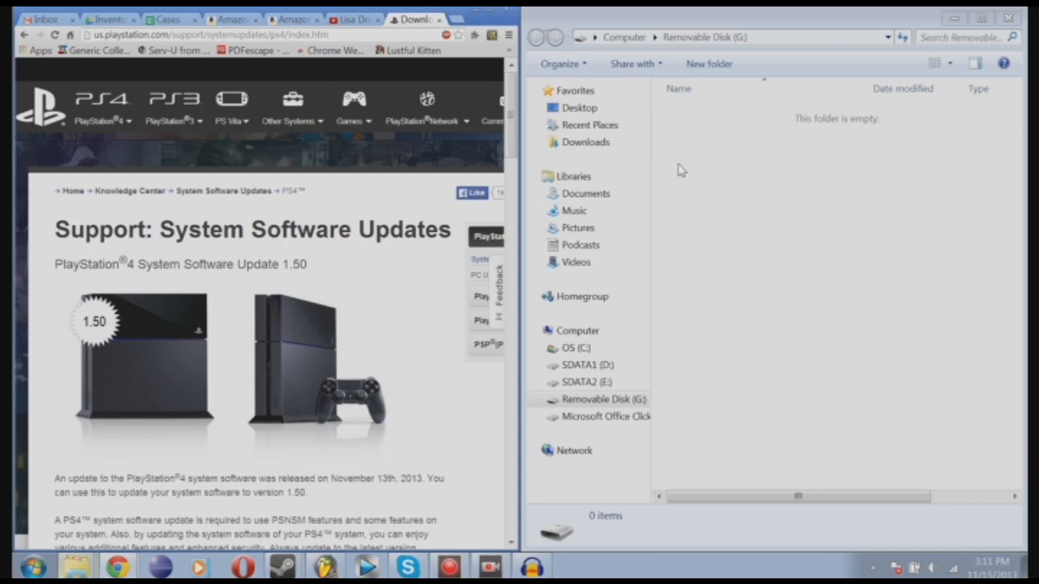
mouse_move(775, 185)
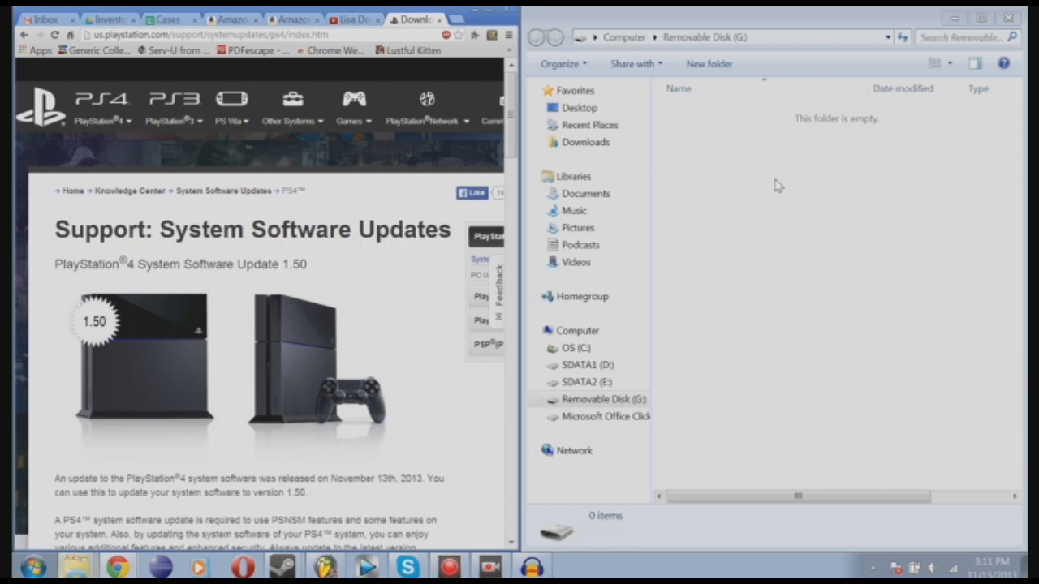
mouse_move(746, 230)
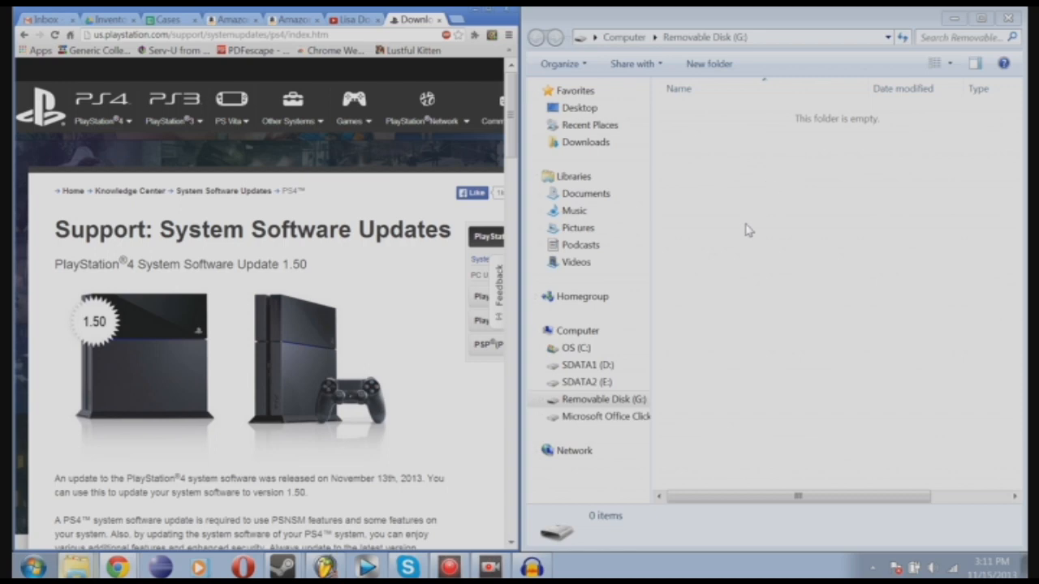
mouse_move(743, 212)
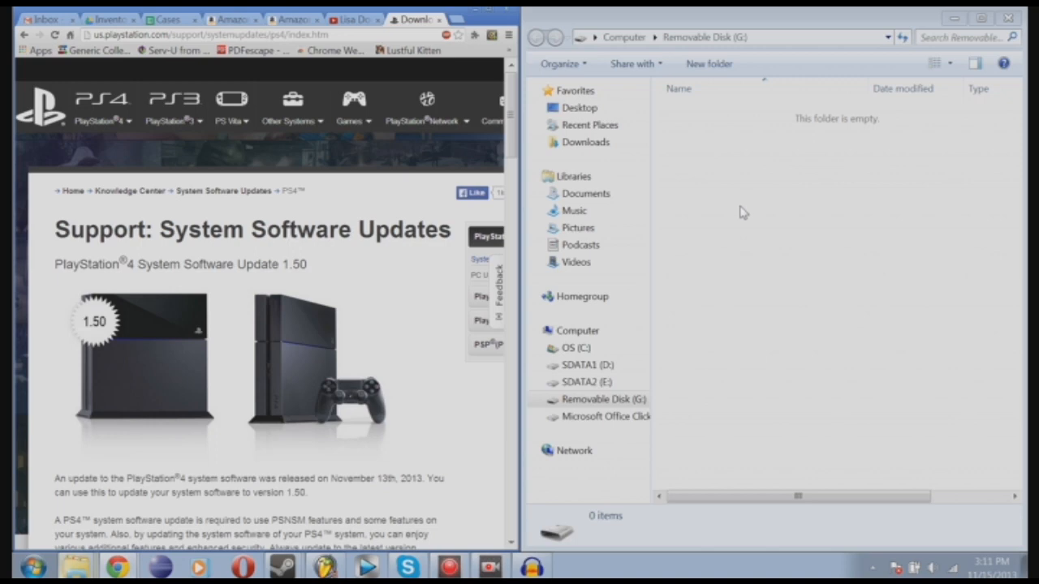
mouse_move(740, 225)
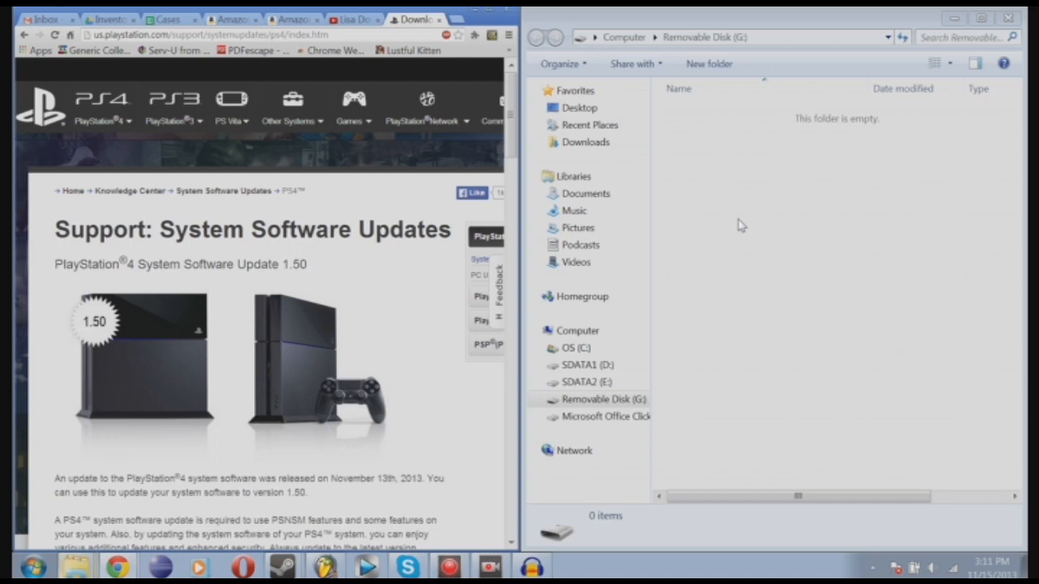
mouse_move(435, 257)
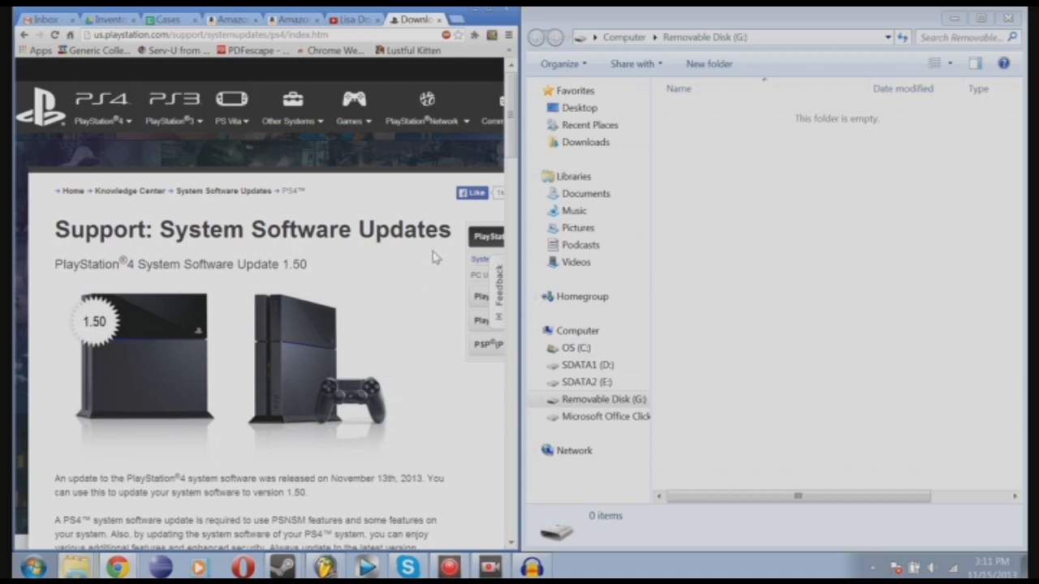
mouse_move(370, 275)
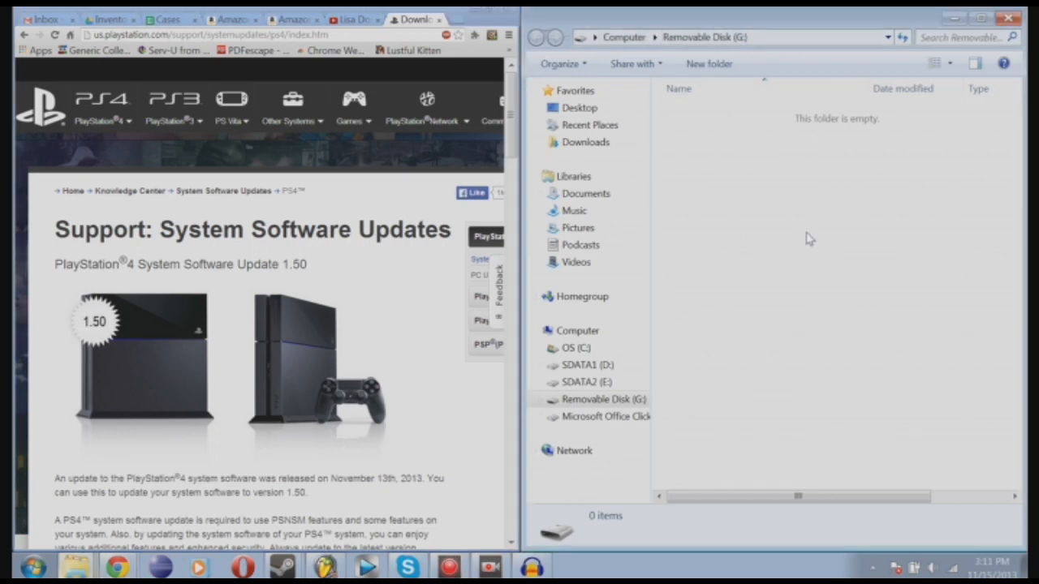
mouse_move(750, 239)
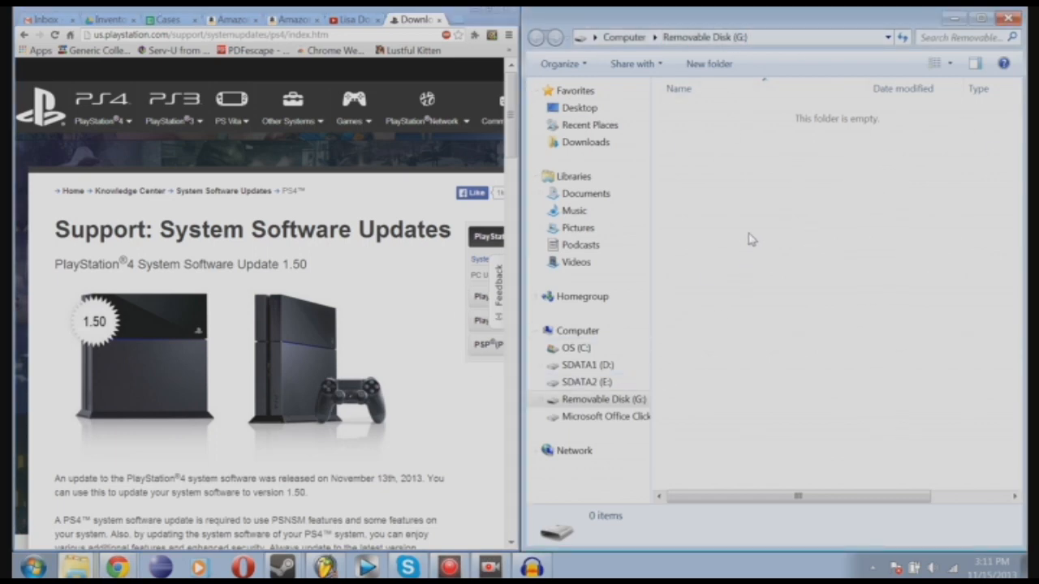
- Create a new folder named PS4 at the root of the removable disk
right_click(749, 240)
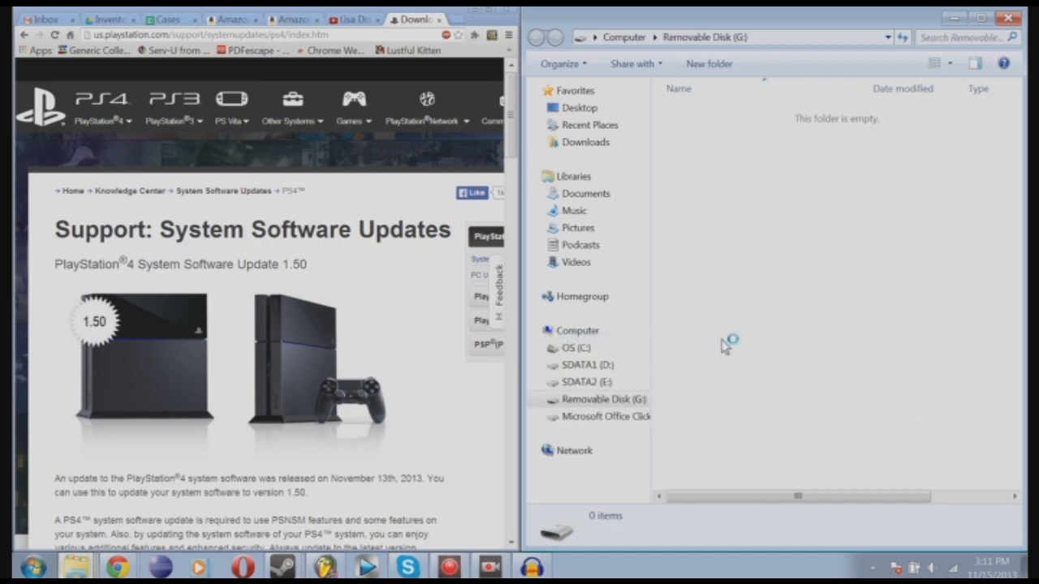
click(815, 63)
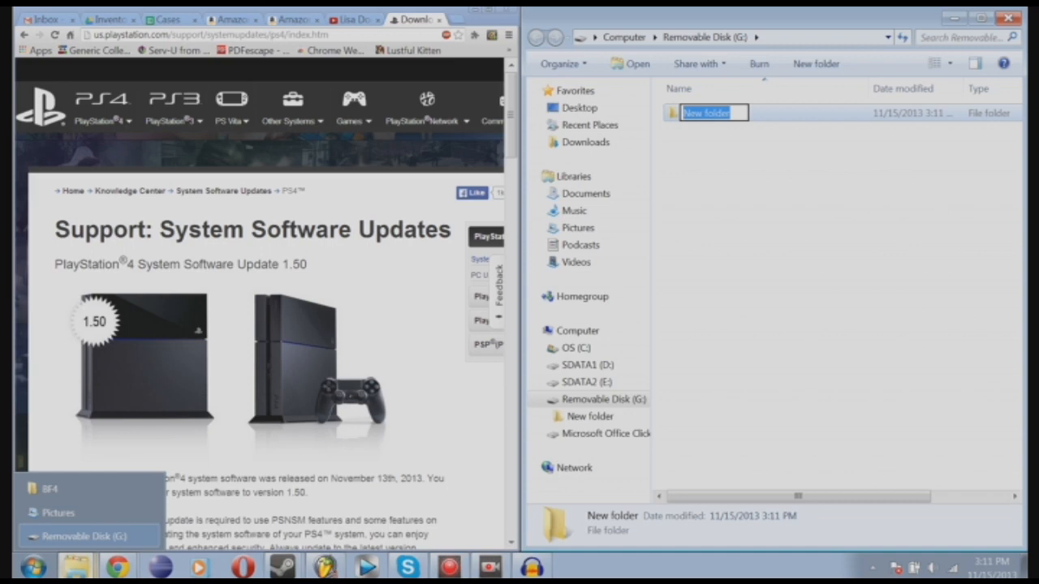
text(PS4)
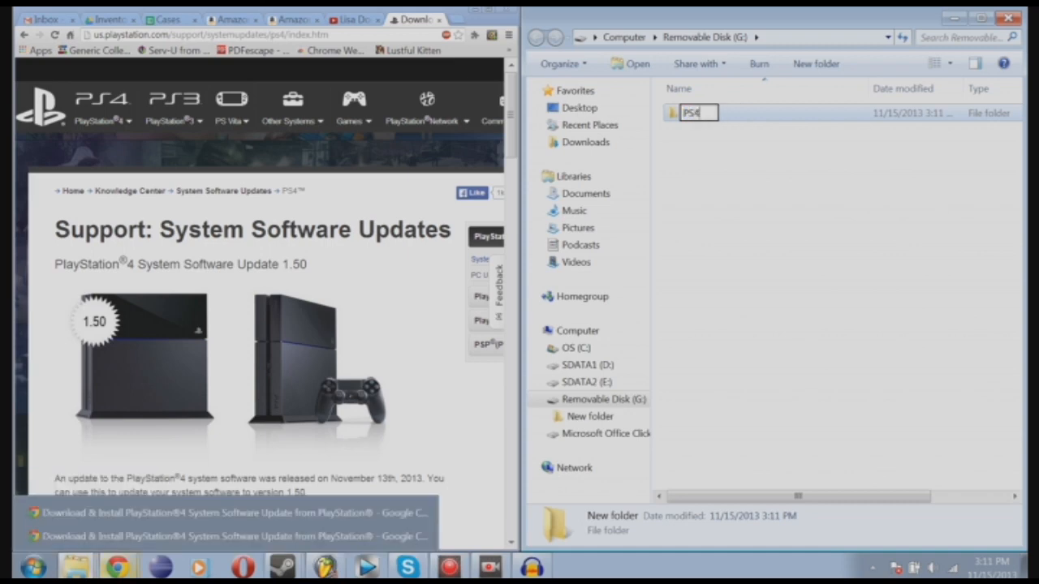
mouse_move(993, 258)
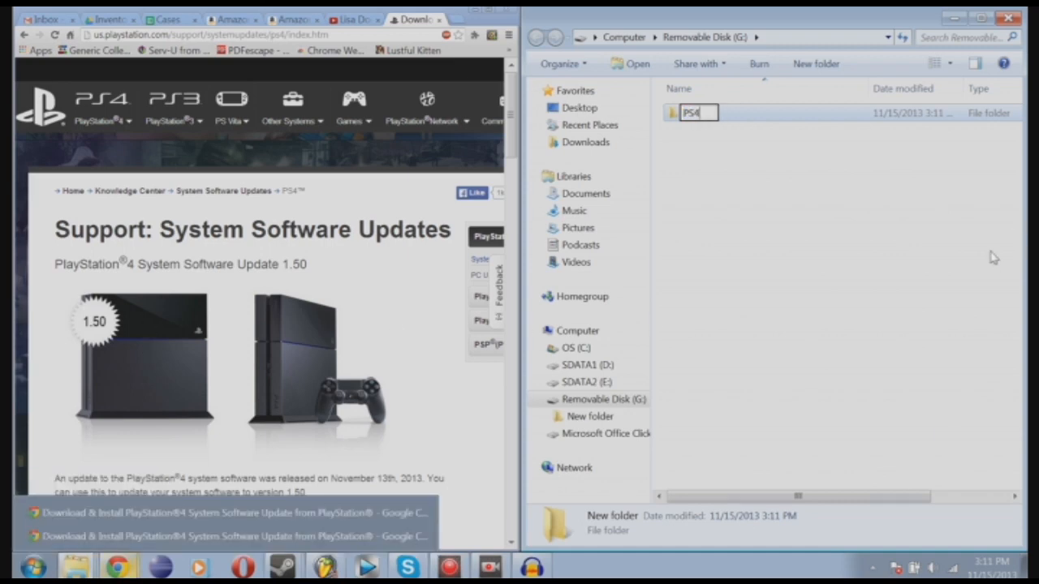
key(Return)
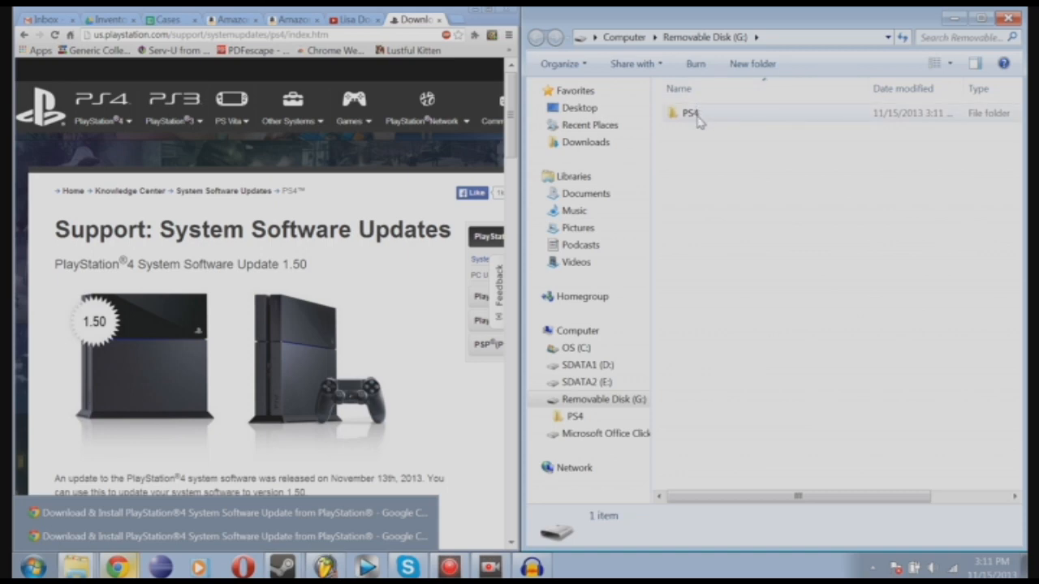
- Inside PS4, create a subfolder named UPDATE and open it empty
double_click(690, 112)
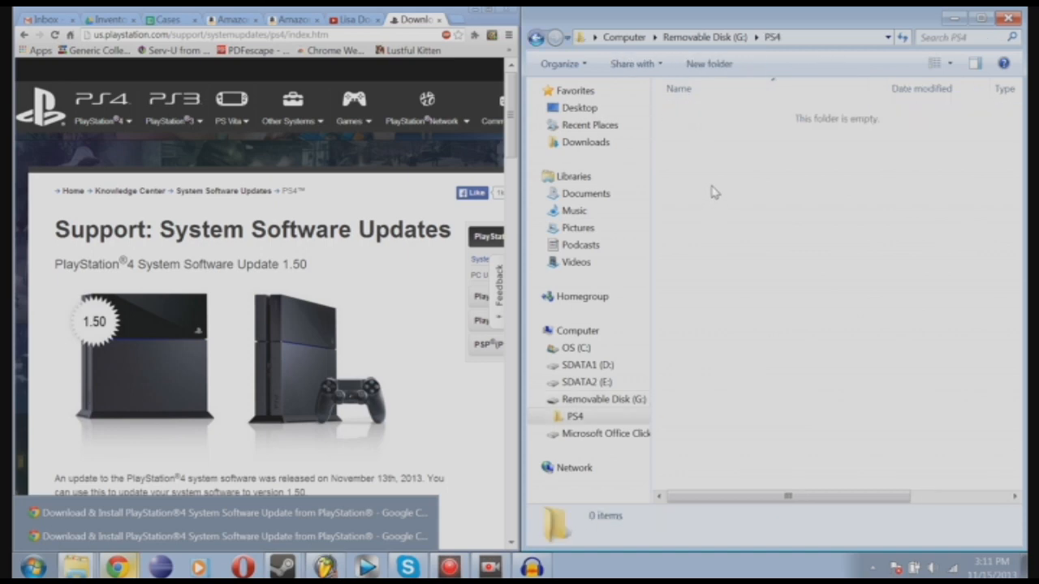
right_click(714, 191)
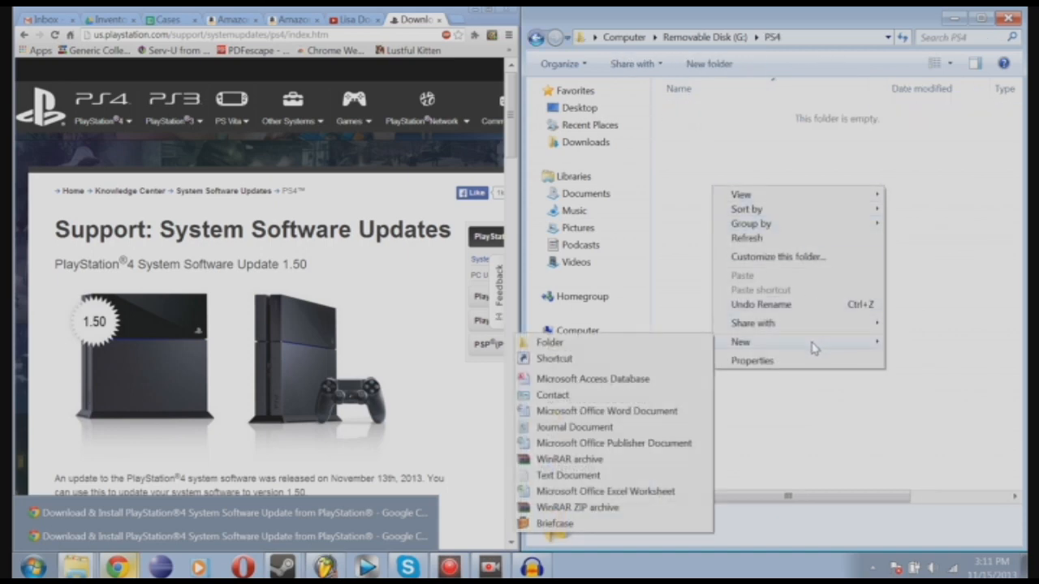
click(549, 341)
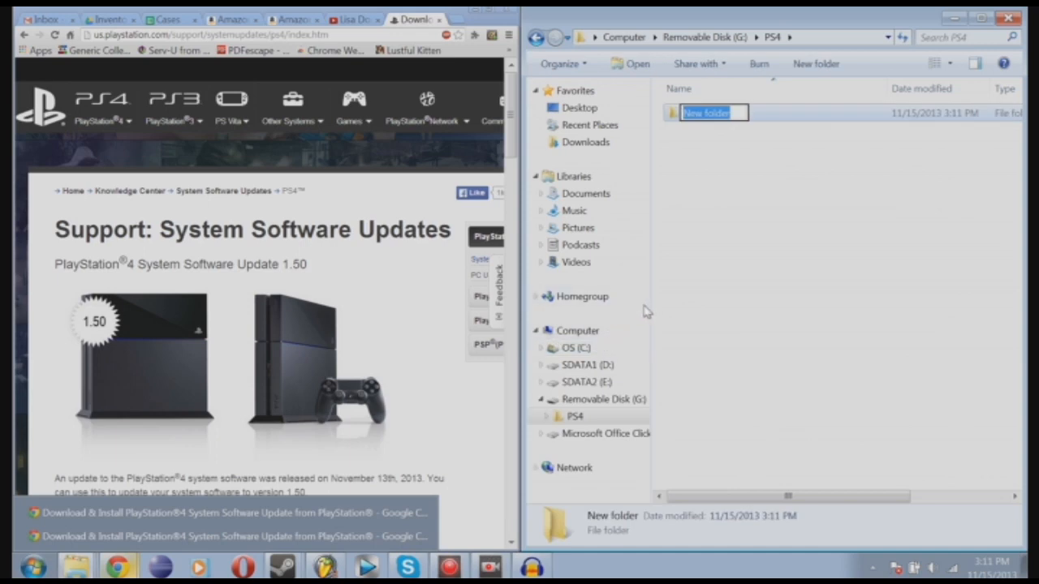
scroll(down, 3)
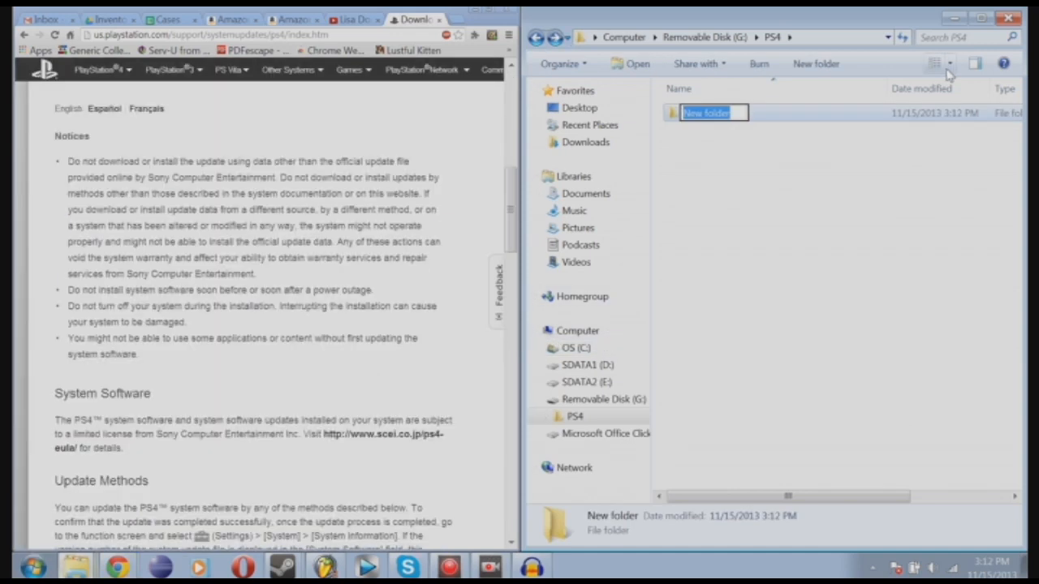
text(U)
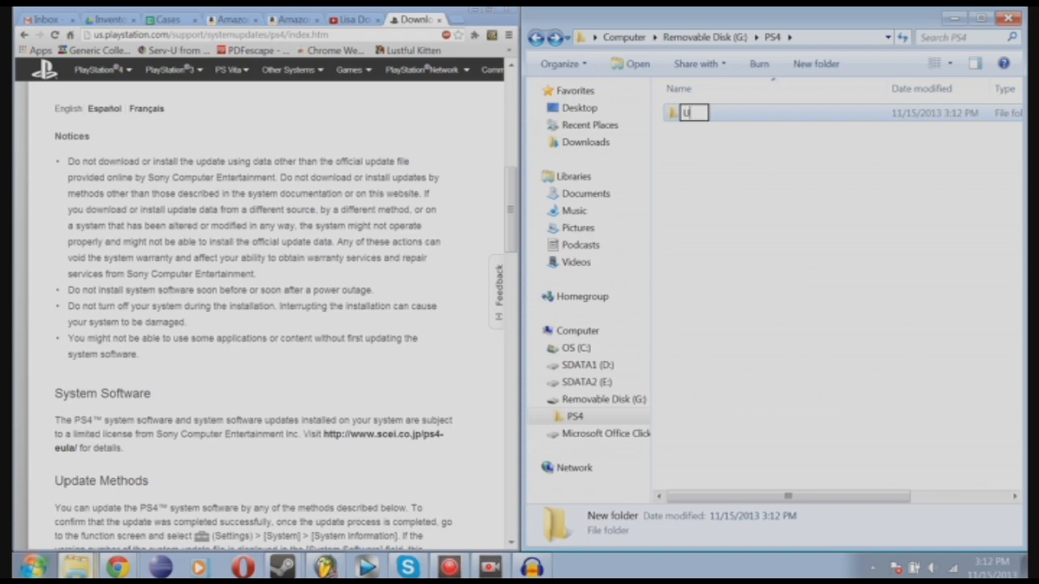
text(PDATE)
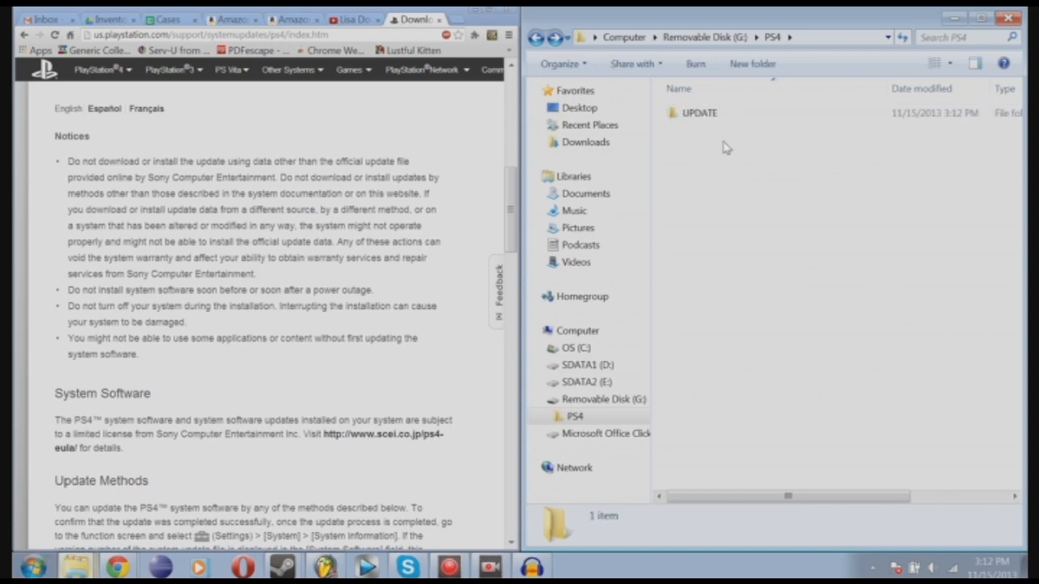
double_click(699, 114)
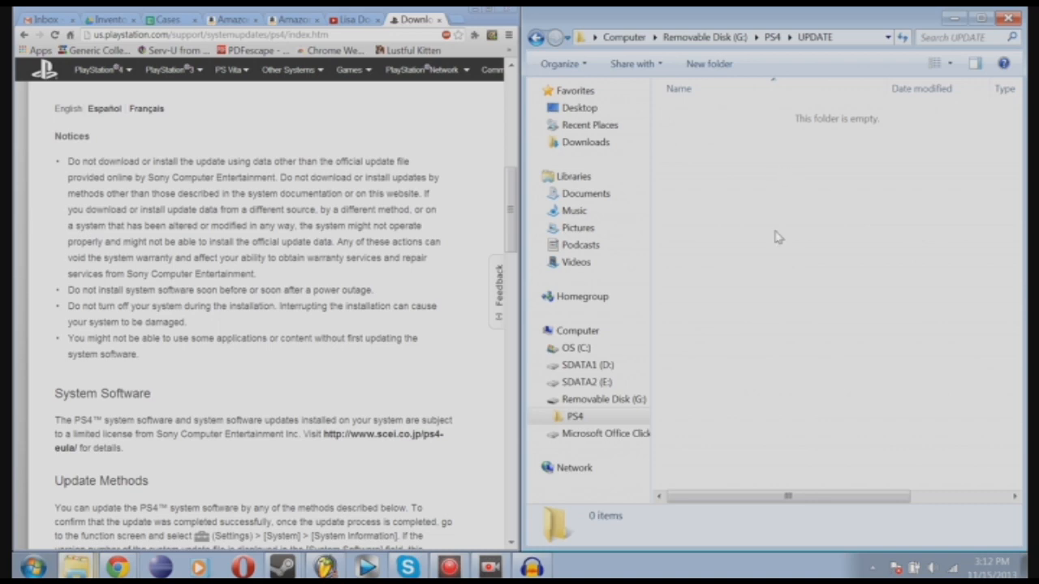
mouse_move(414, 152)
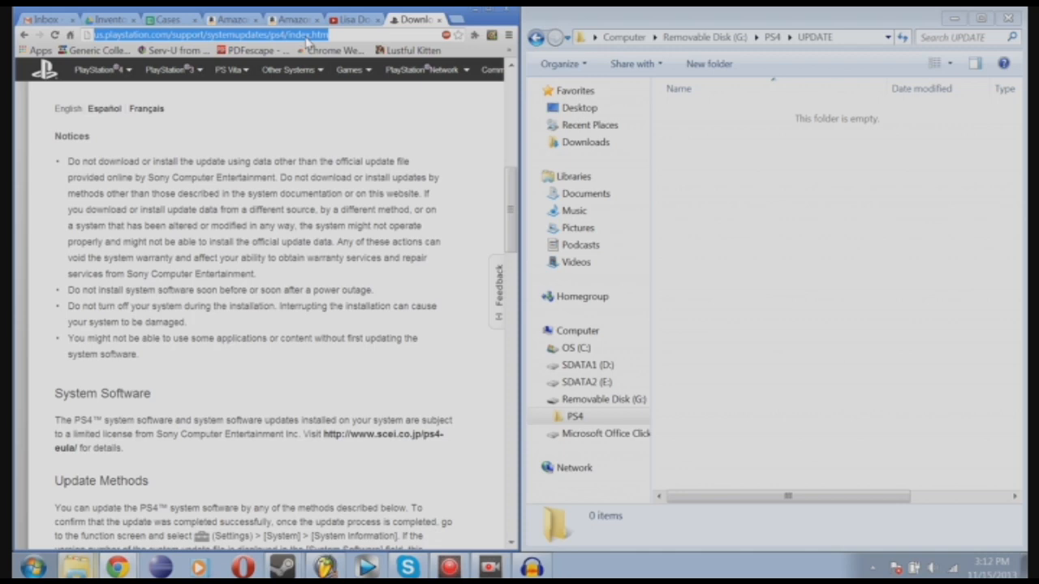
- Scroll the PS4 update page down to the Update Methods and PS4UPDATE.PUP steps
scroll(down, 3)
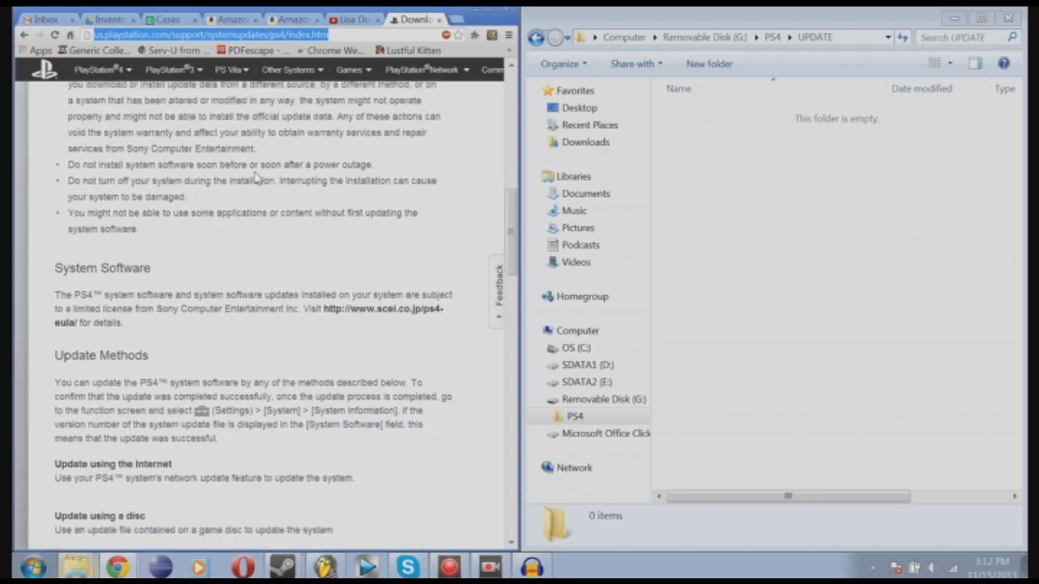
scroll(down, 3)
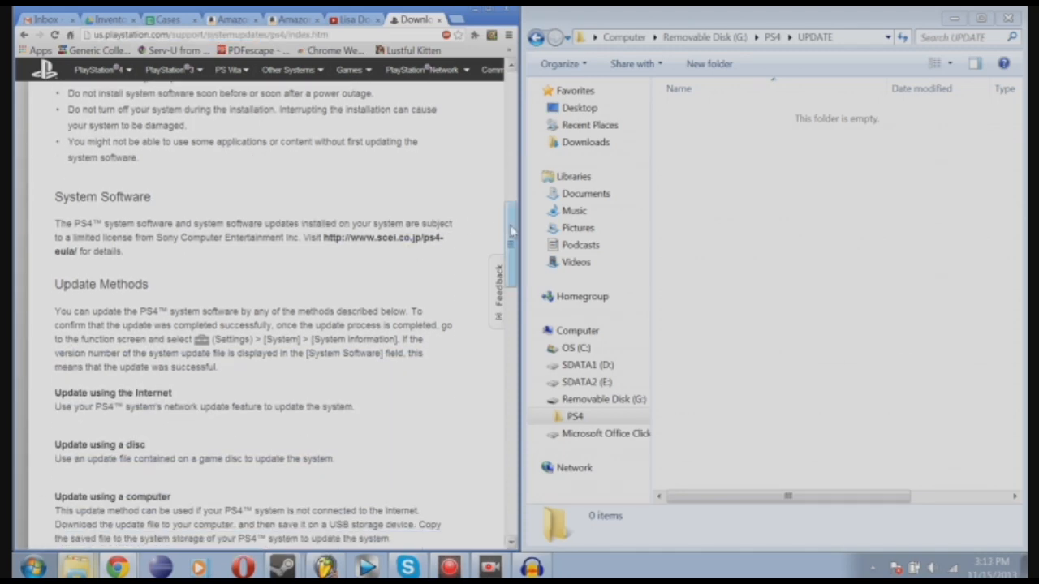
scroll(down, 3)
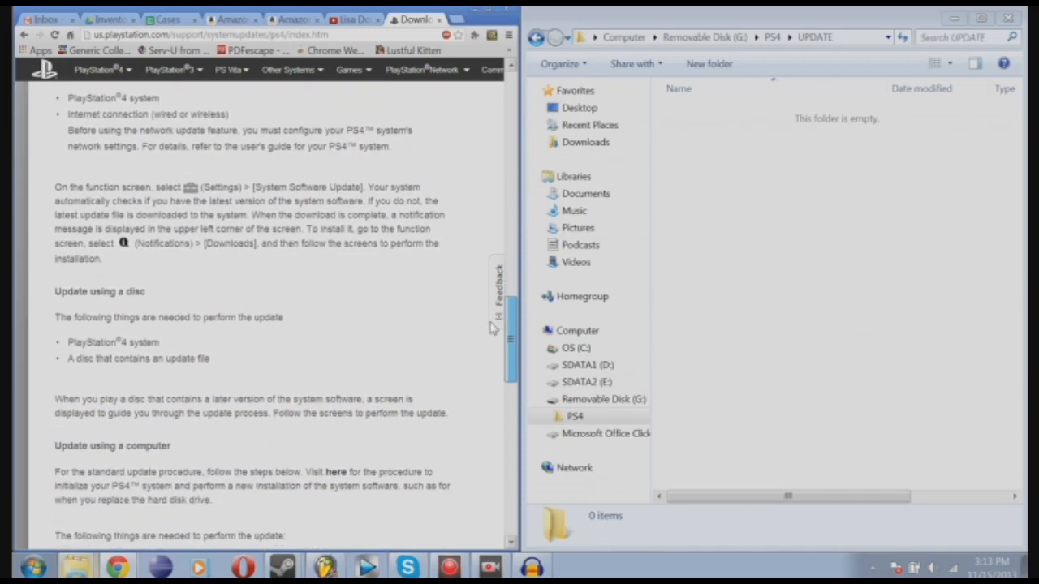
scroll(down, 3)
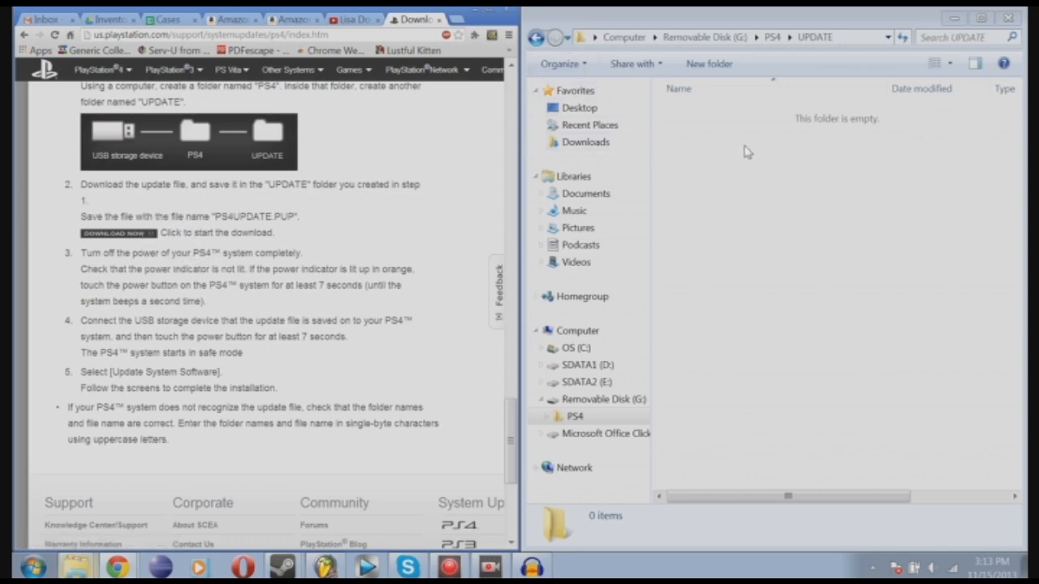
mouse_move(802, 221)
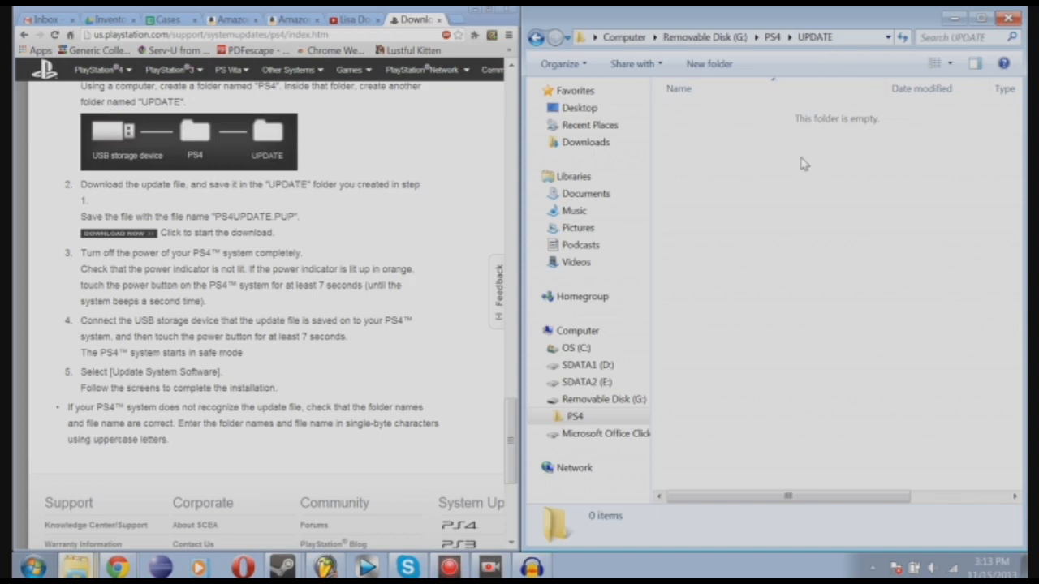
mouse_move(808, 169)
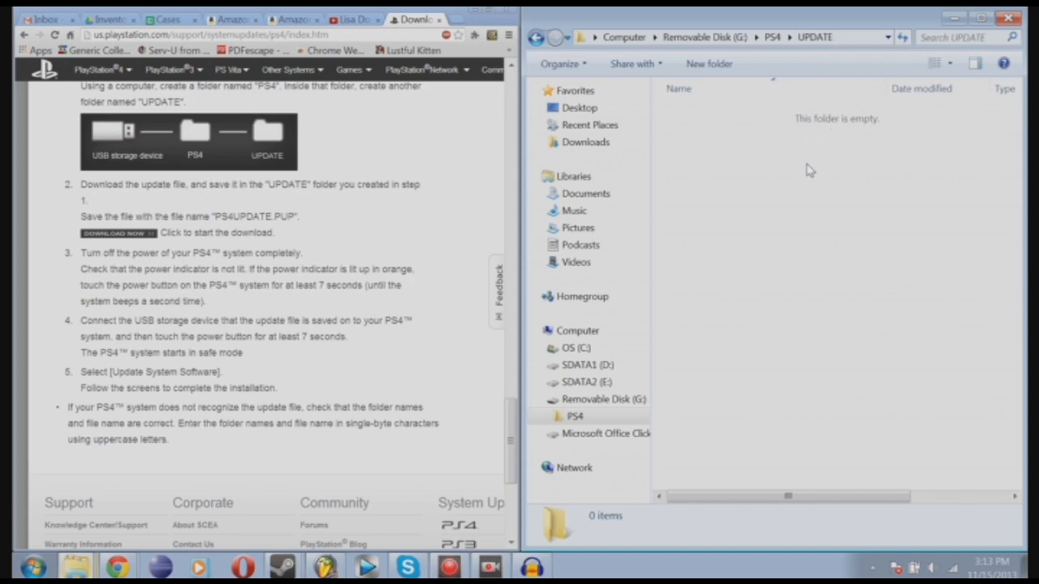
mouse_move(396, 250)
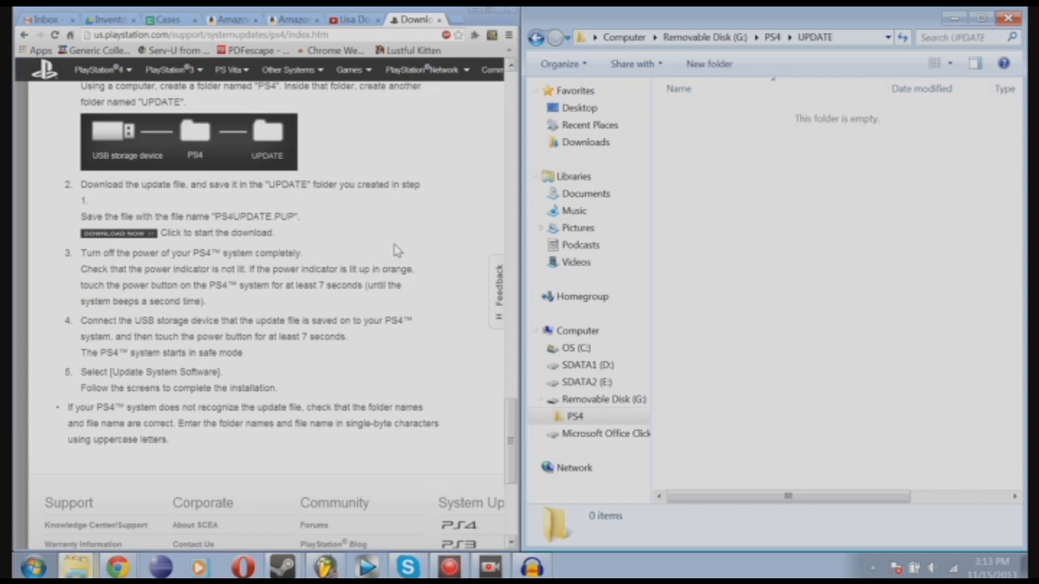
mouse_move(312, 244)
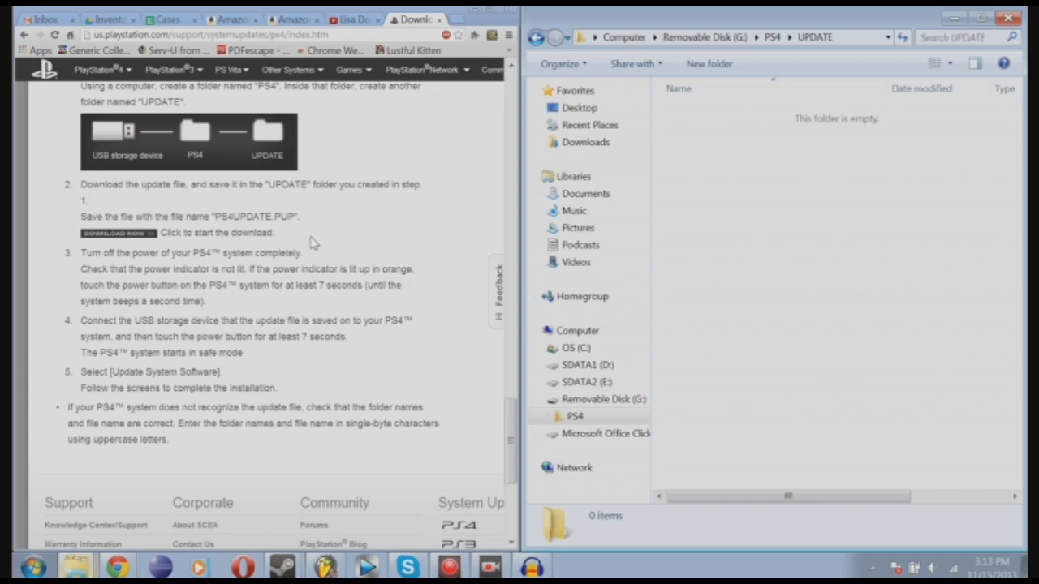
mouse_move(308, 250)
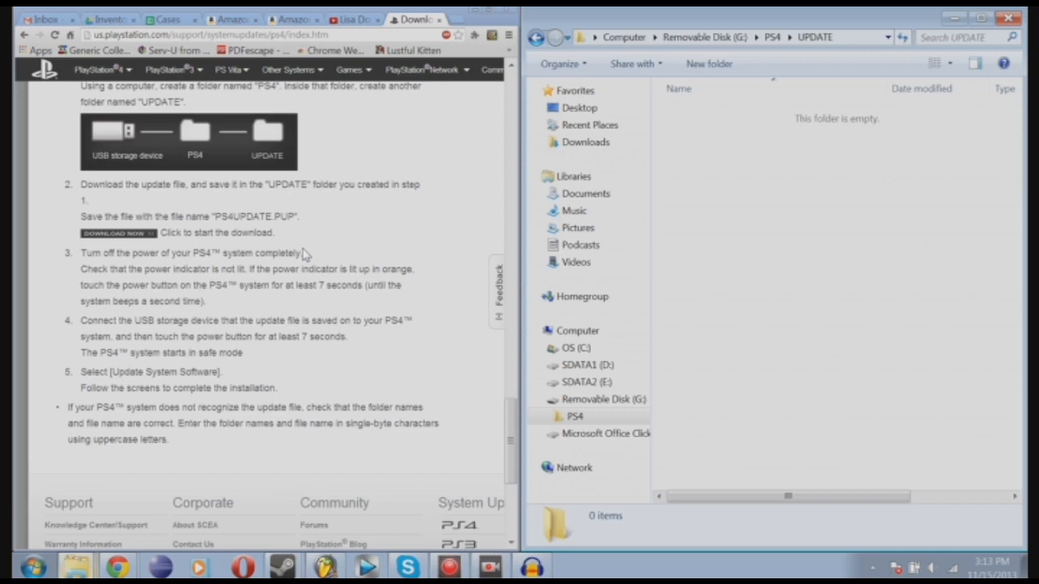
mouse_move(315, 245)
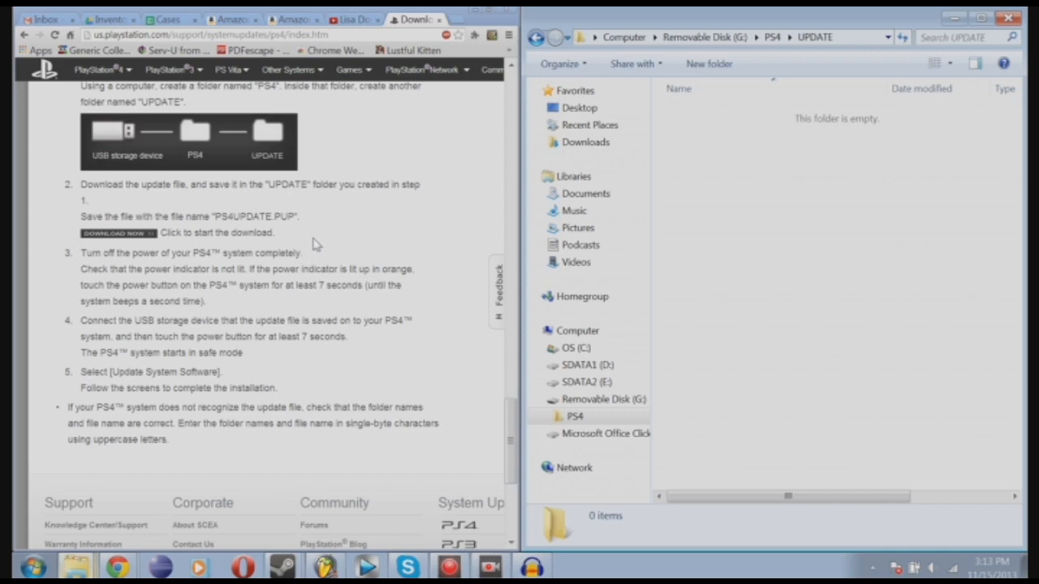
mouse_move(314, 246)
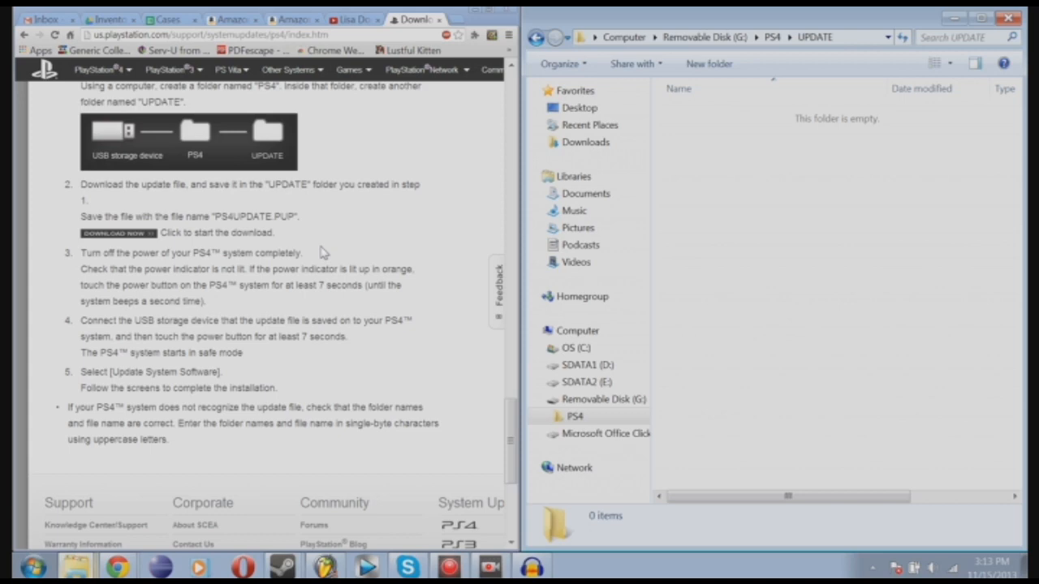
mouse_move(328, 253)
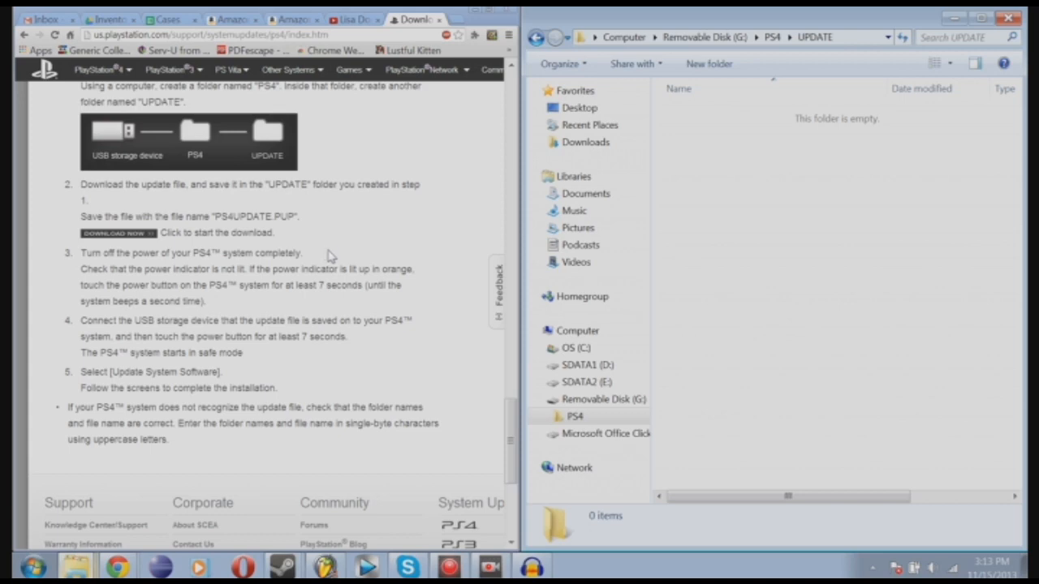
mouse_move(350, 178)
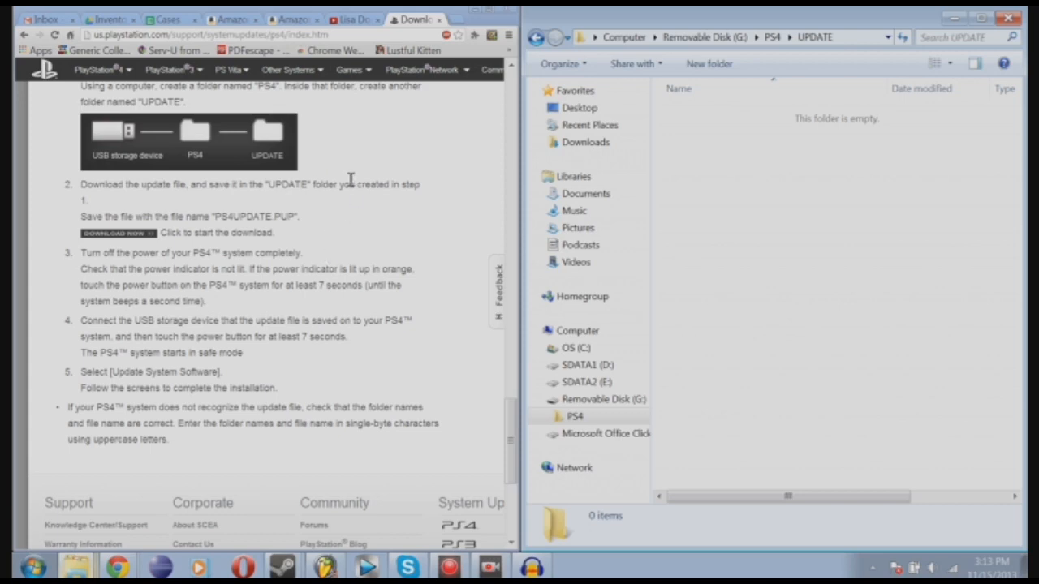
mouse_move(360, 237)
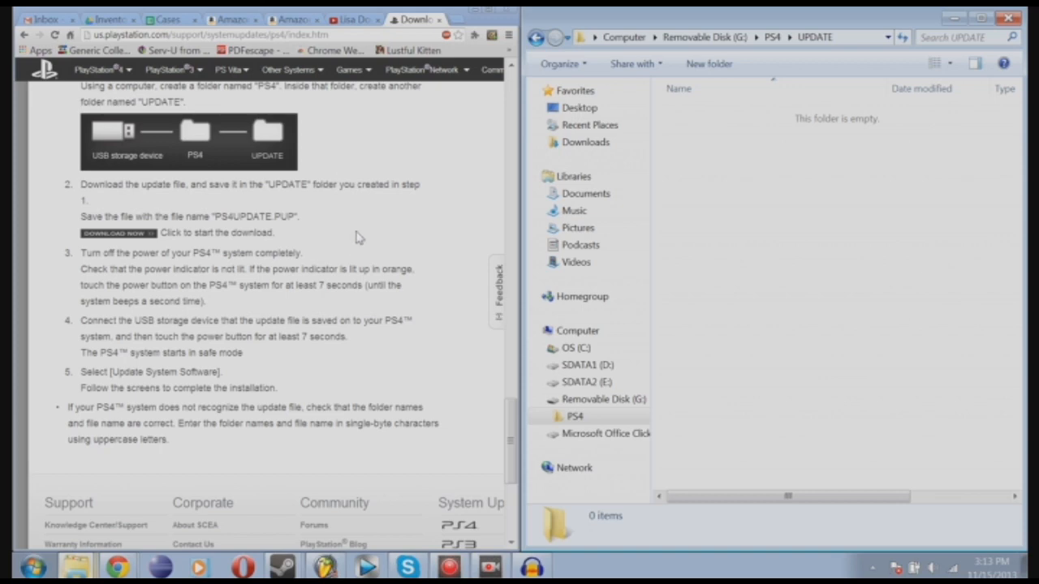
mouse_move(360, 286)
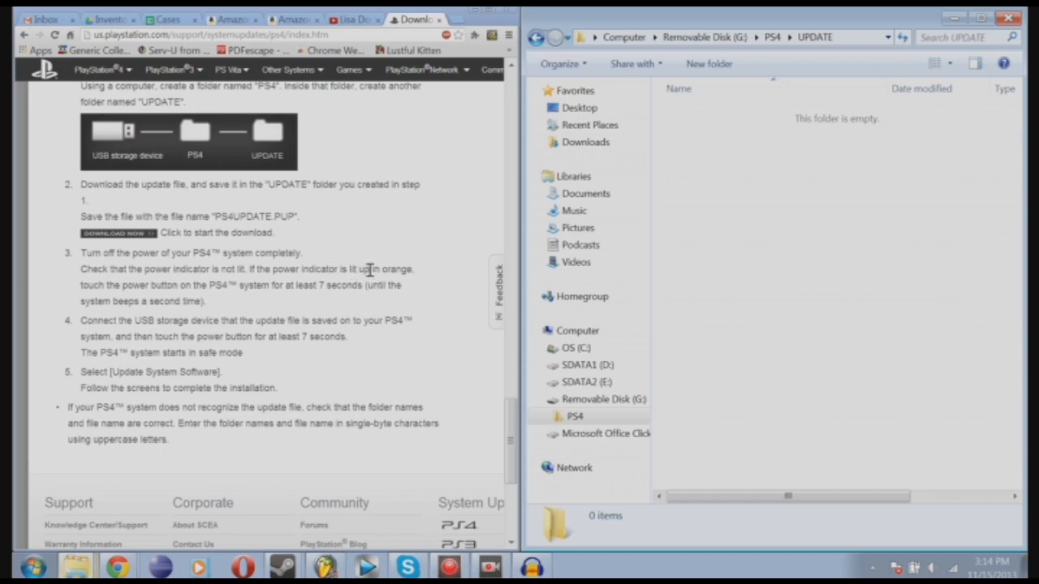
mouse_move(376, 299)
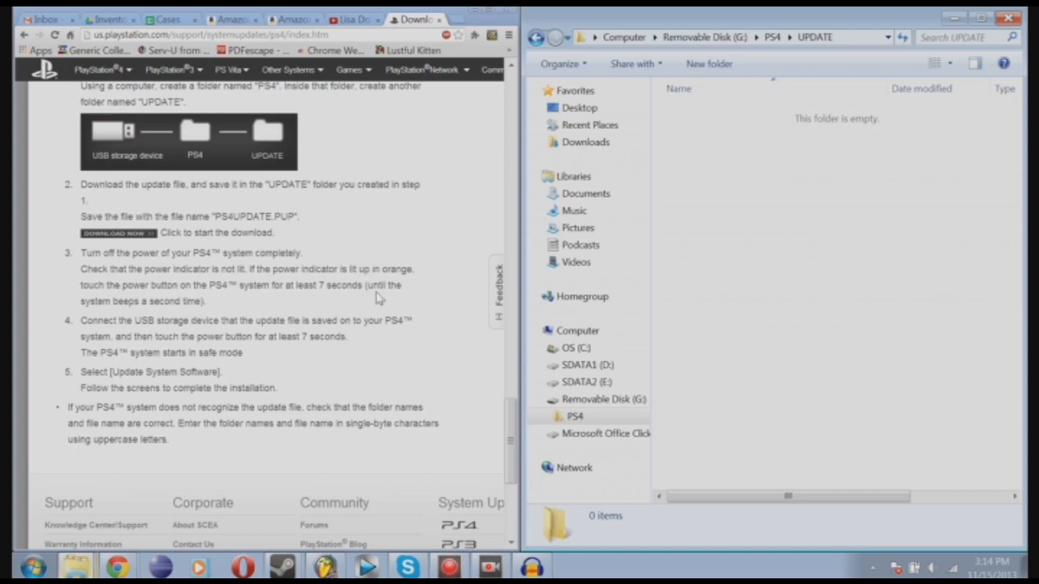
mouse_move(380, 284)
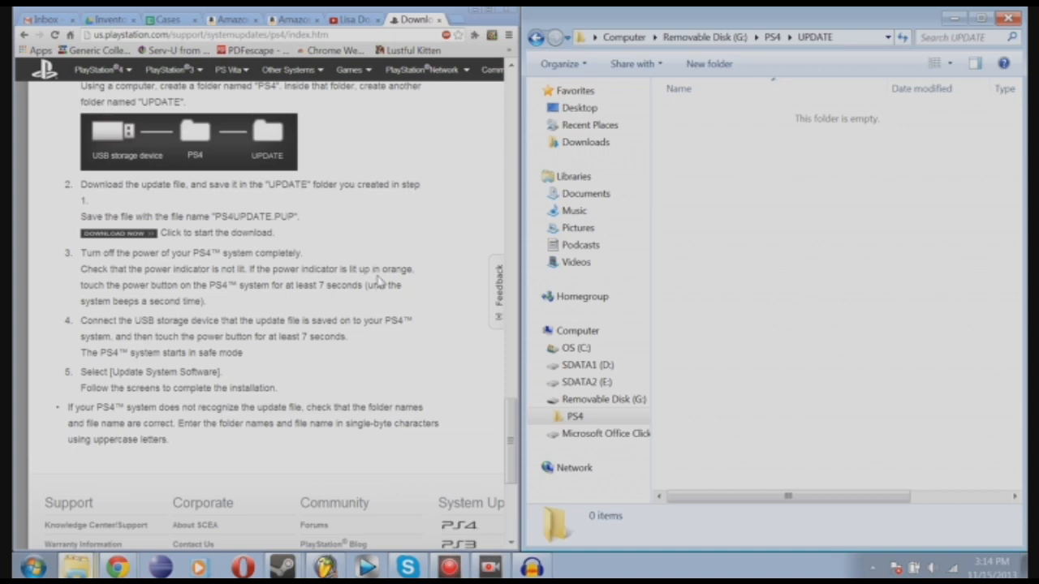
mouse_move(387, 253)
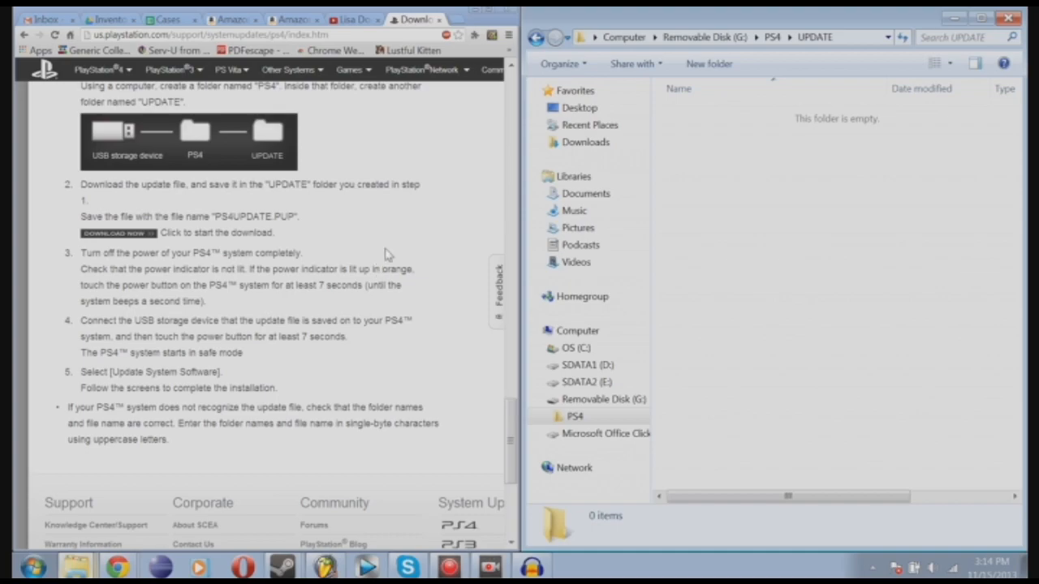